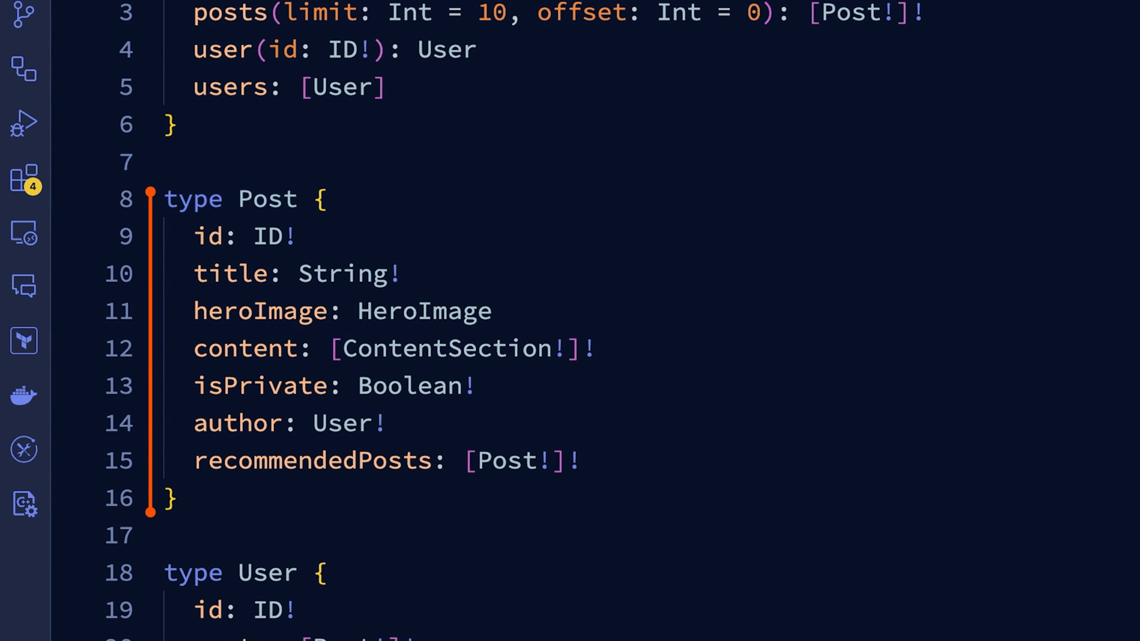
Show posts.graphql with Post keyed on id, maxAge 300, and content at maxAge 60
click(150, 310)
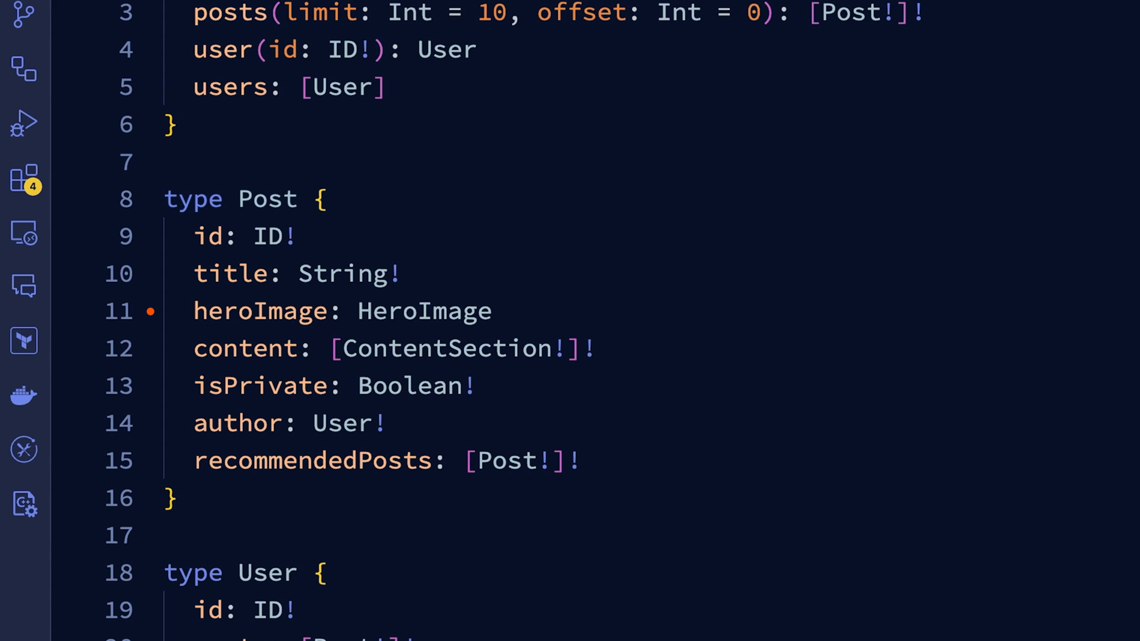
click(151, 342)
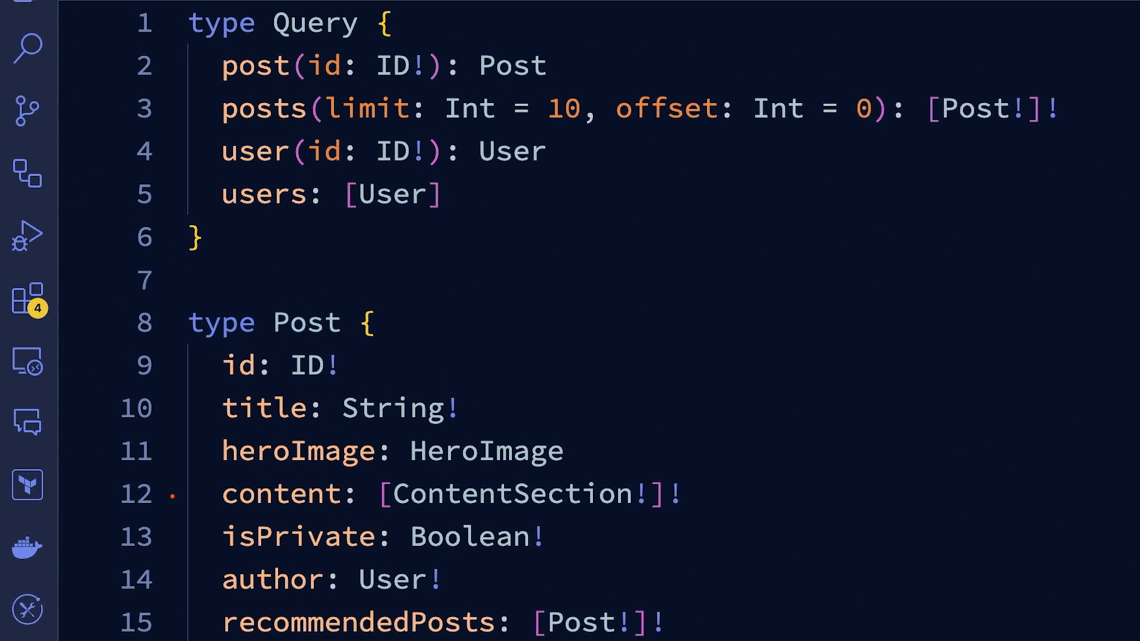
click(414, 80)
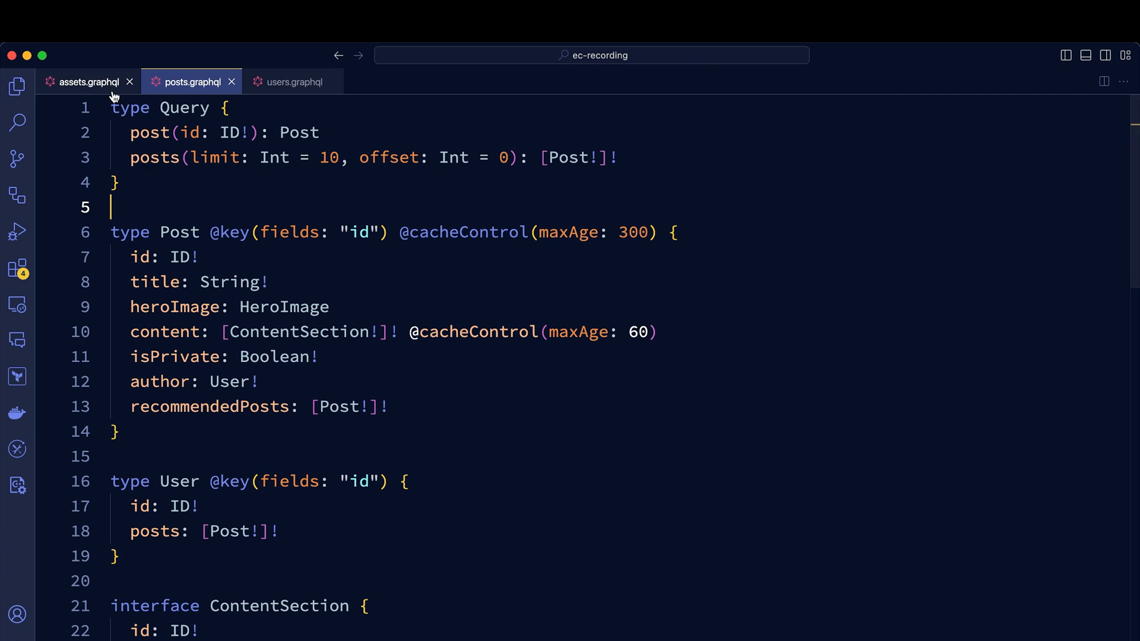
Browse assets.graphql then users.graphql, showing User maxAge 300 with email and address PRIVATE
click(89, 82)
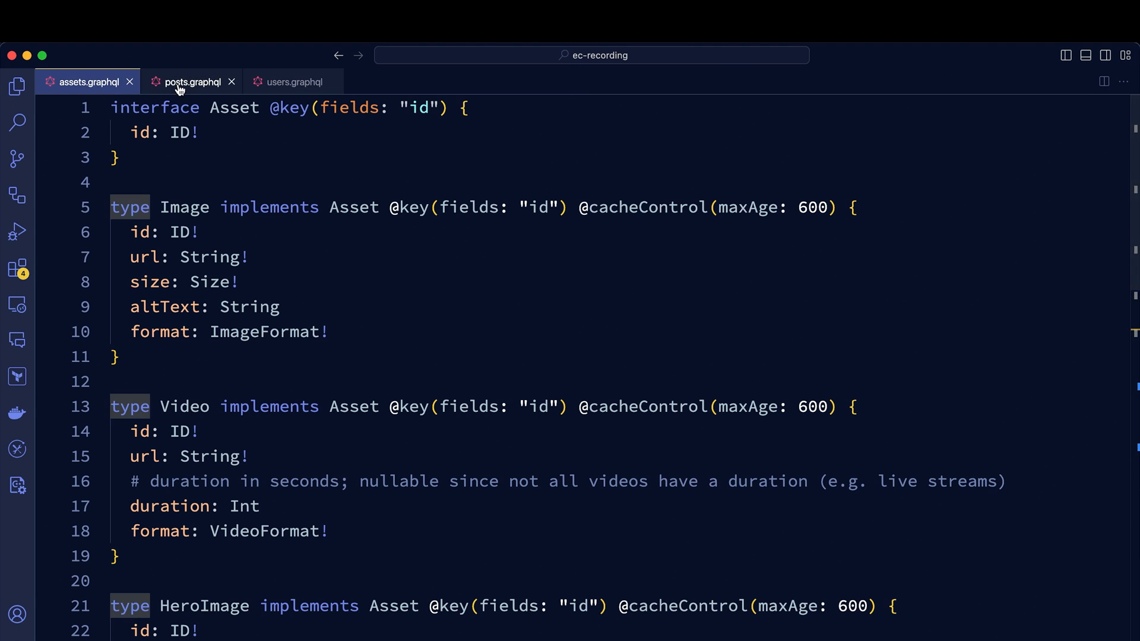
click(292, 81)
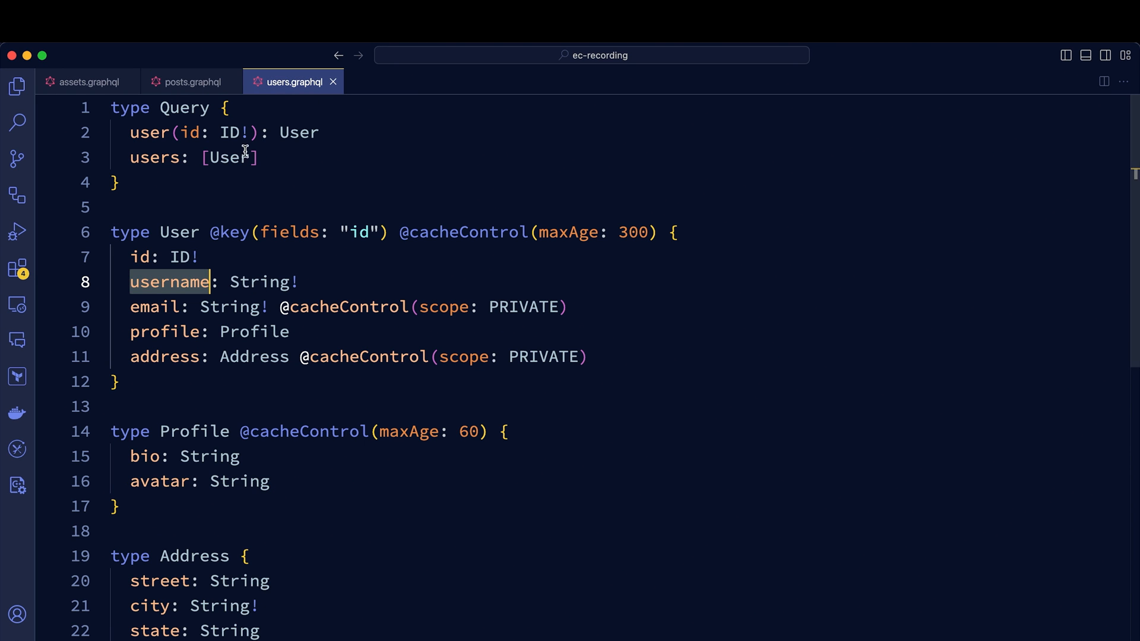
click(191, 82)
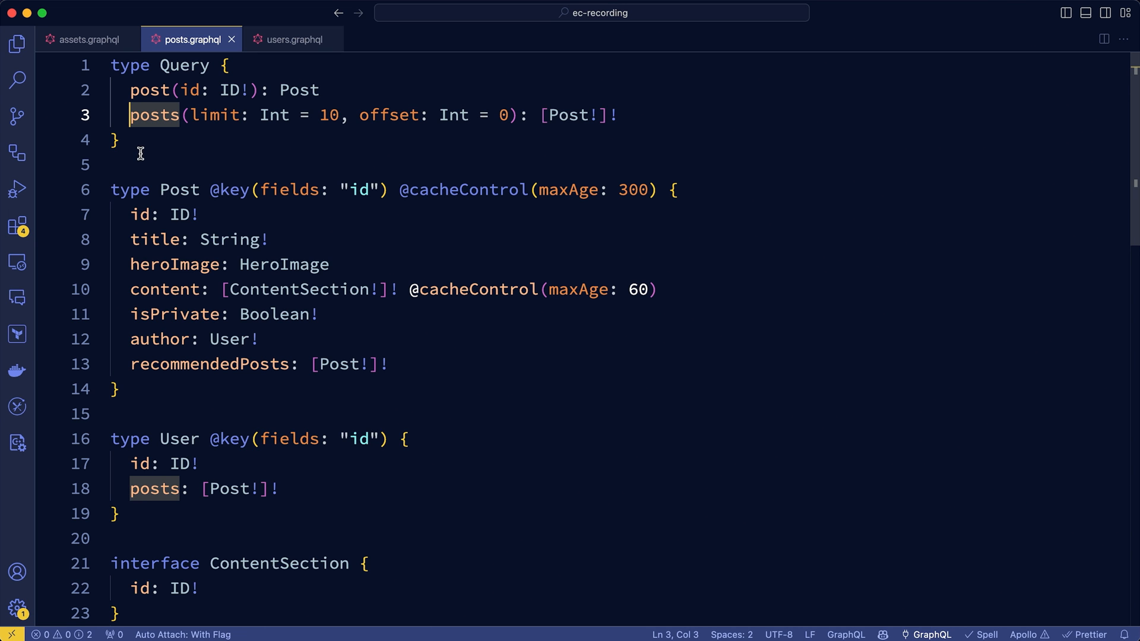
click(292, 40)
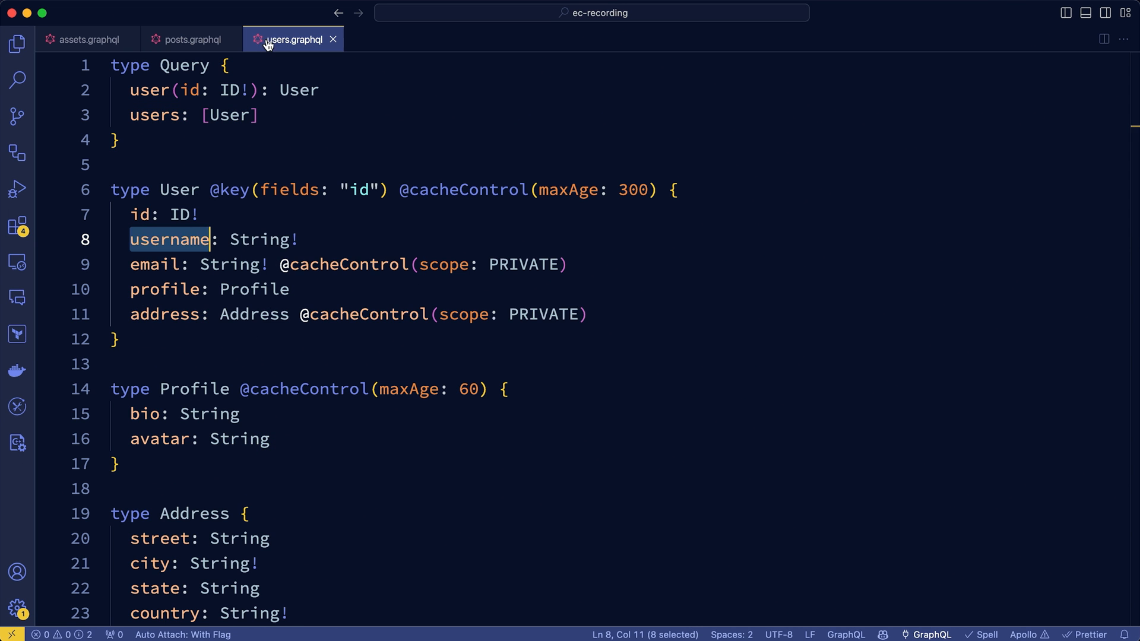